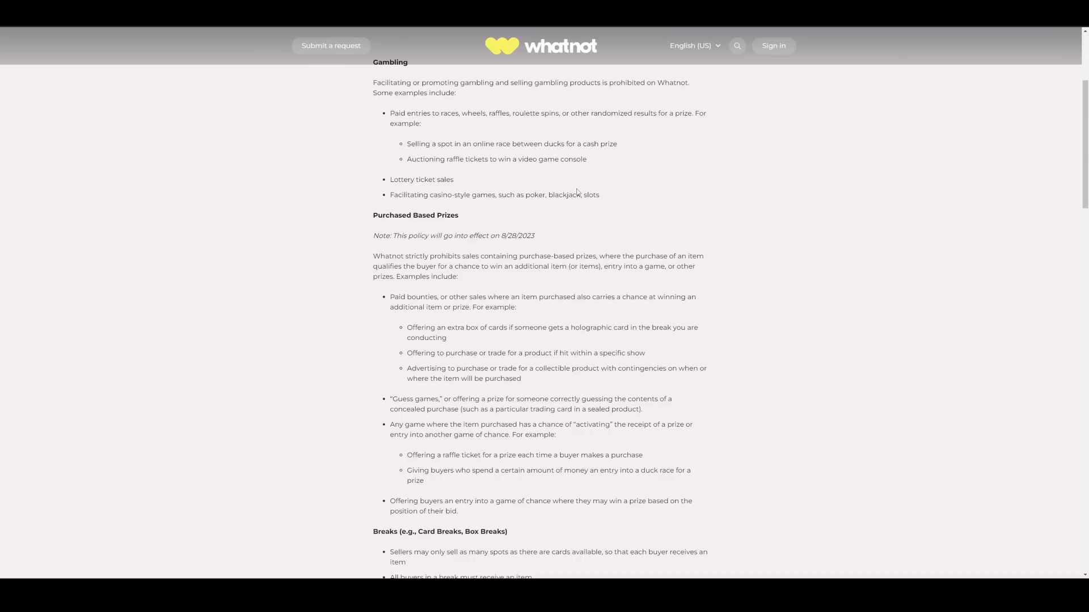
left_click_drag(373, 236, 534, 236)
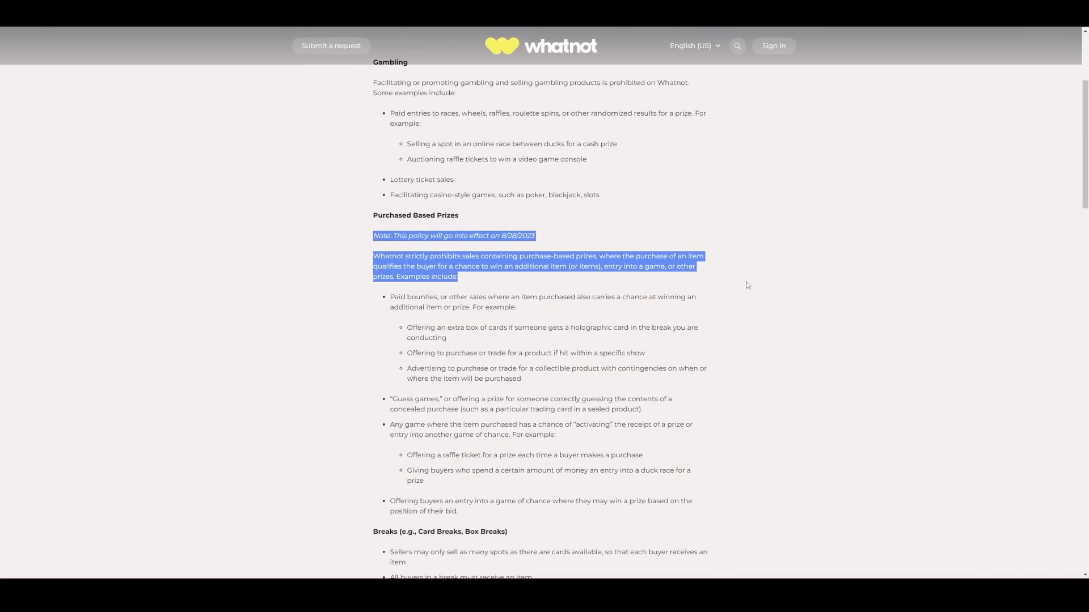
left_click(650, 225)
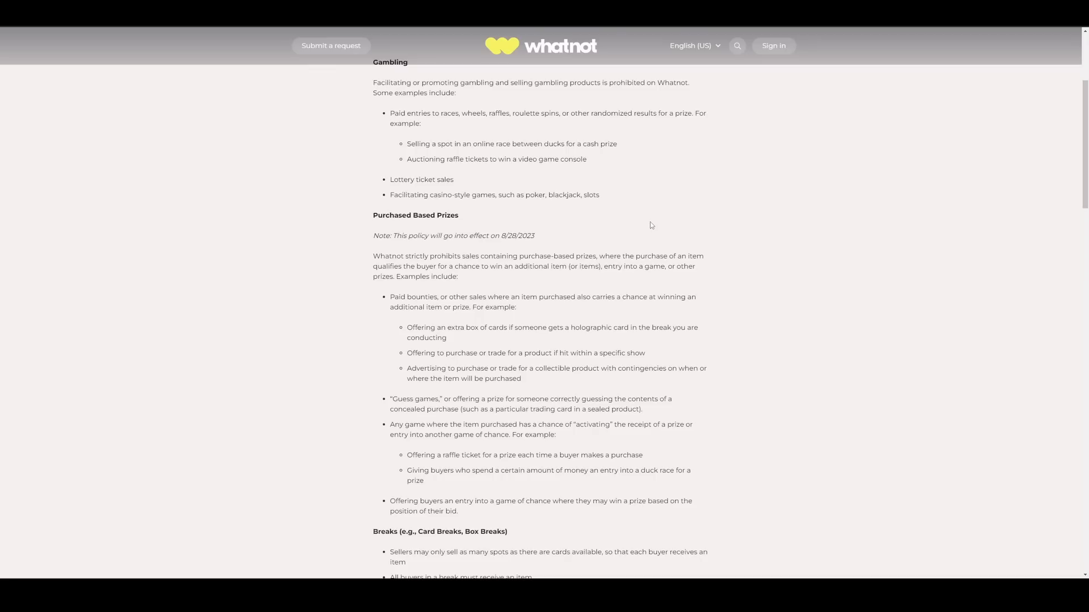
mouse_move(507, 264)
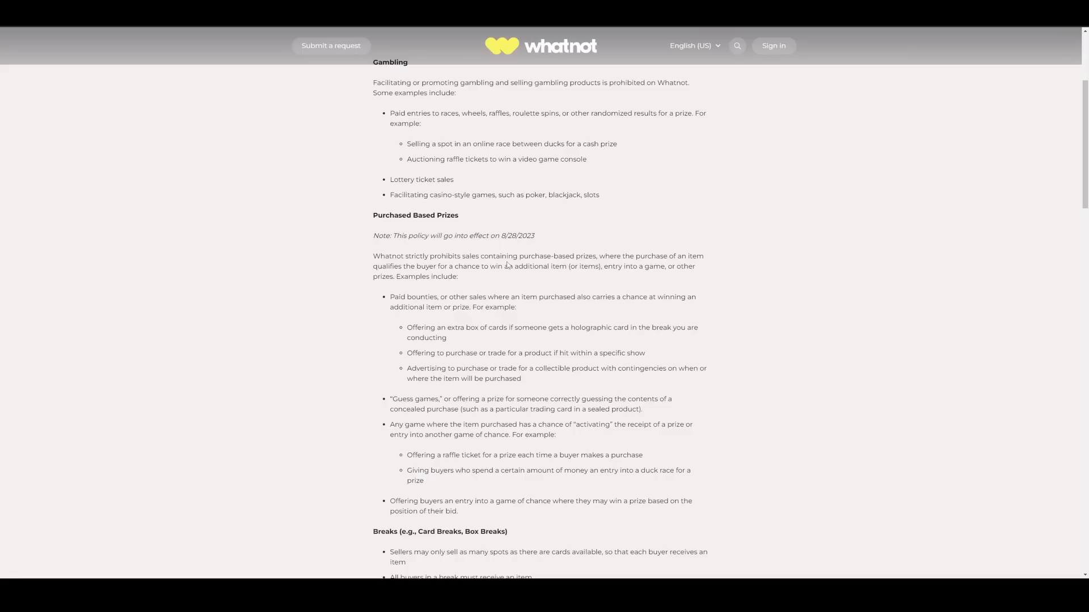
left_click_drag(390, 297, 515, 308)
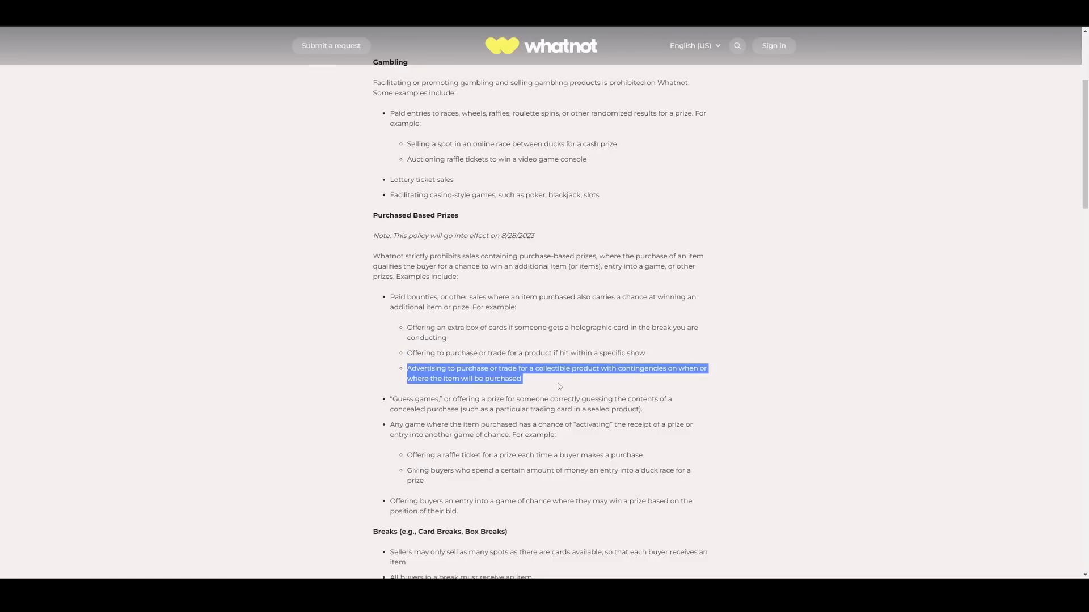
mouse_move(371, 373)
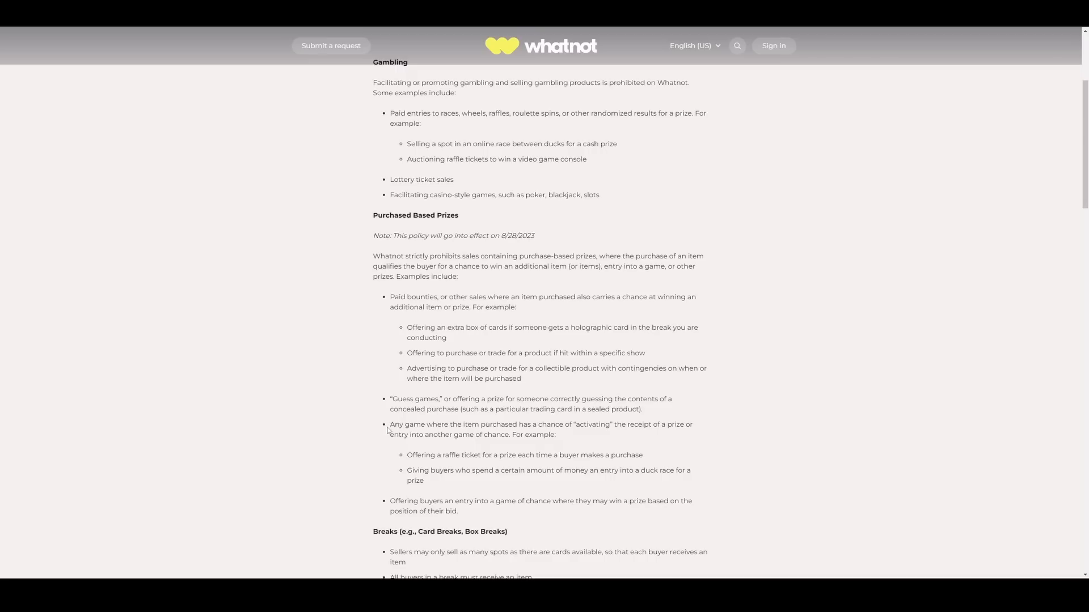
left_click_drag(390, 425, 555, 435)
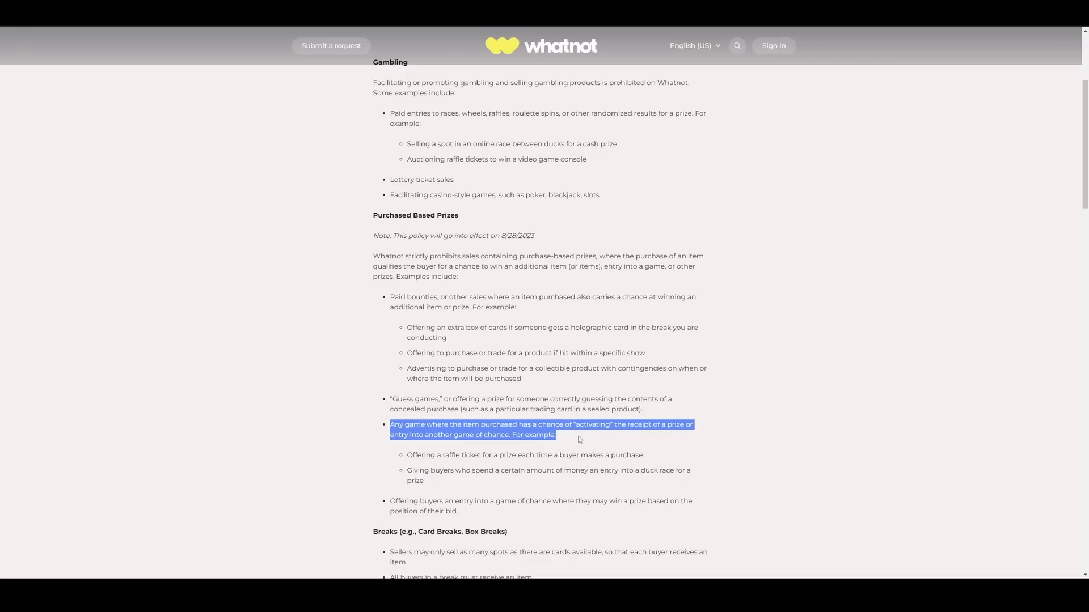
left_click(418, 454)
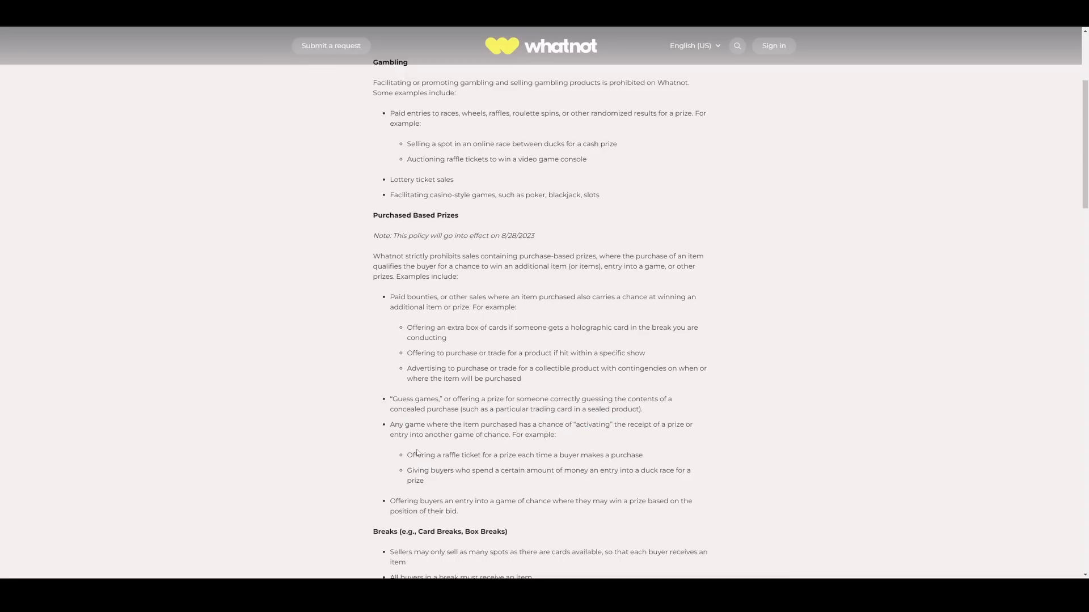
left_click_drag(413, 455, 642, 455)
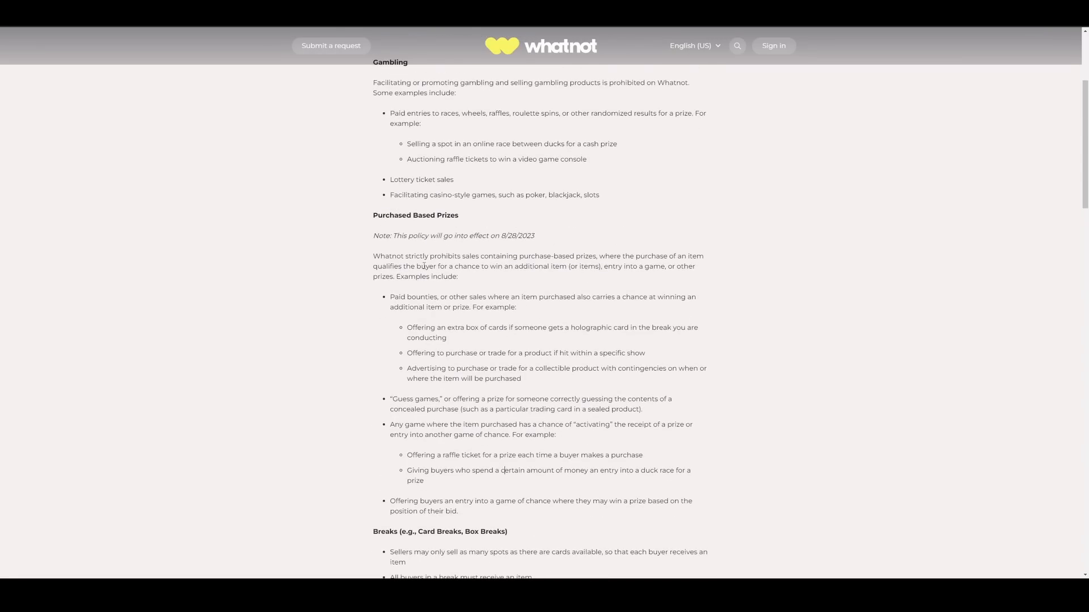
scroll("down", 3)
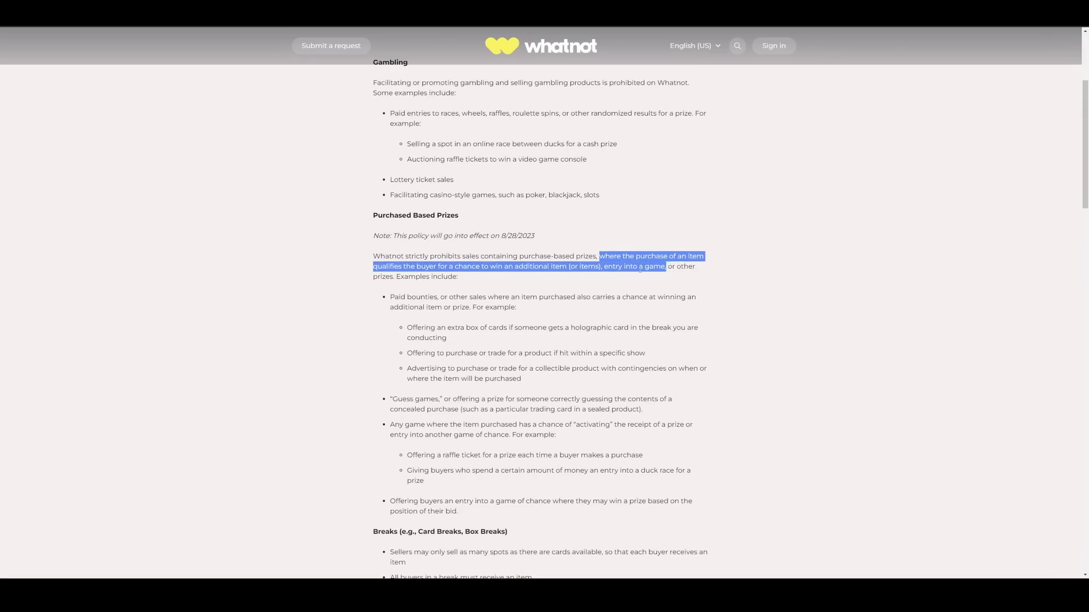
left_click_drag(663, 265, 514, 266)
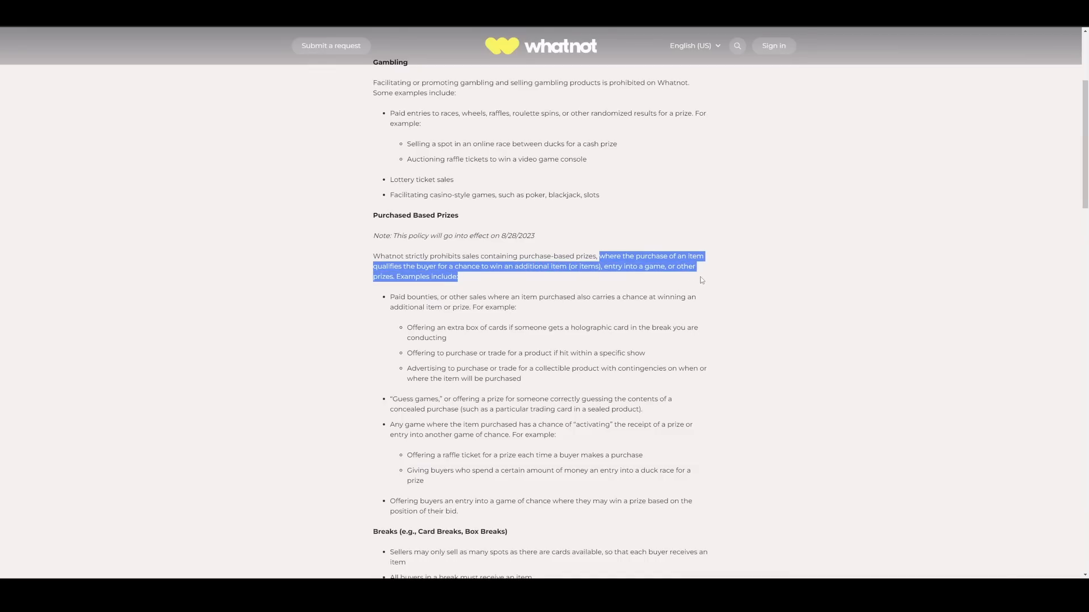
left_click(493, 292)
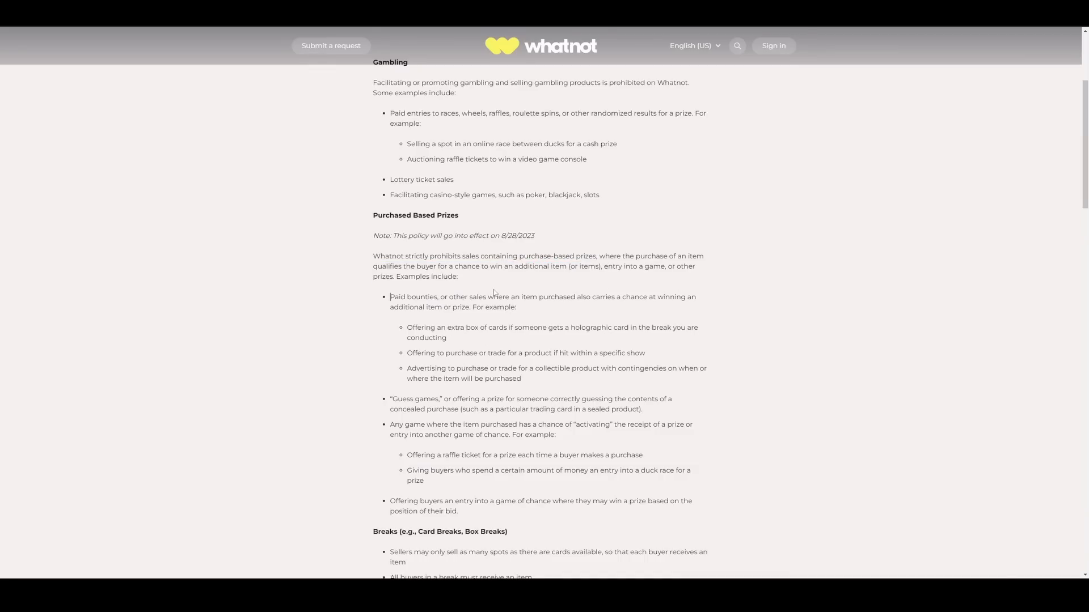